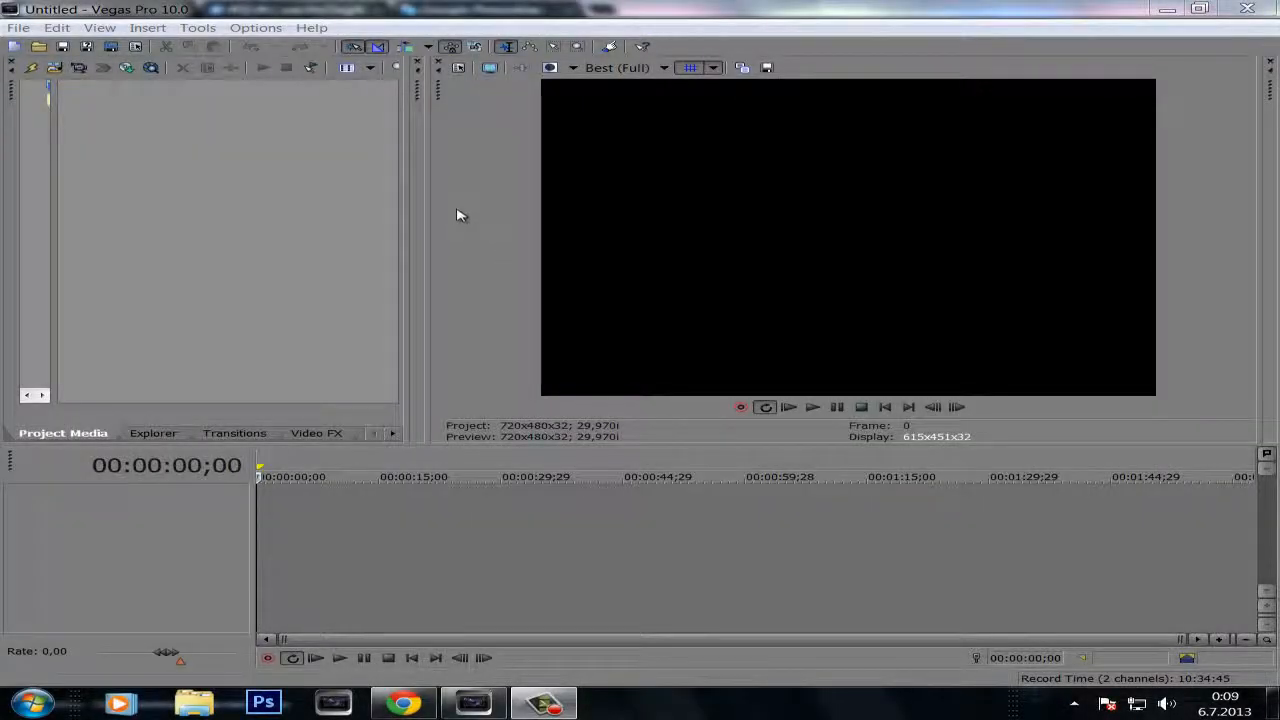
mouse_move(472, 200)
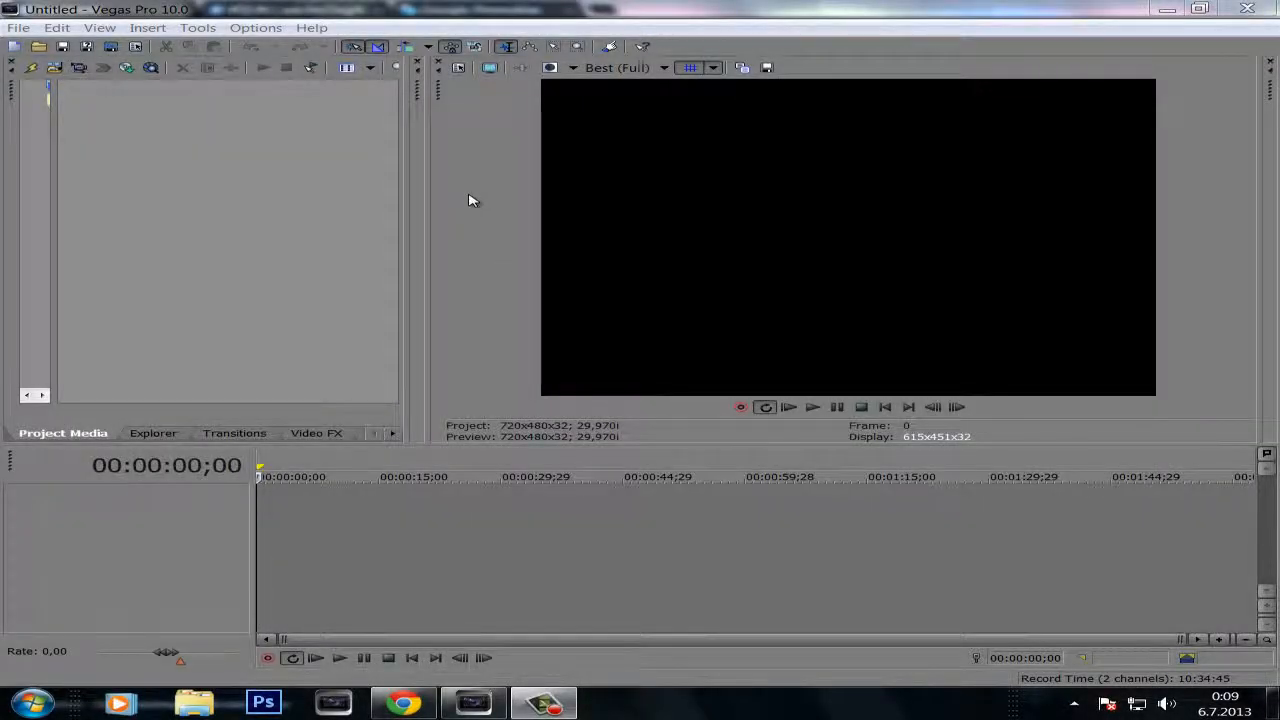
mouse_move(504, 205)
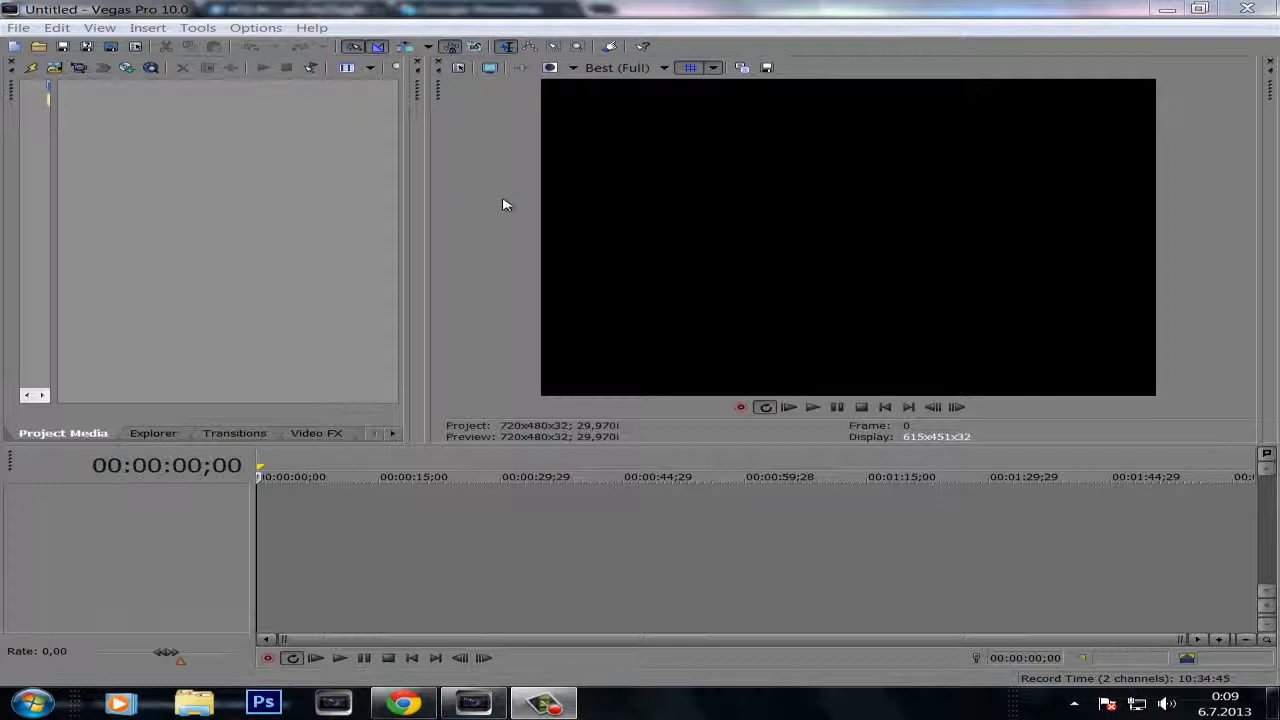
mouse_move(447, 193)
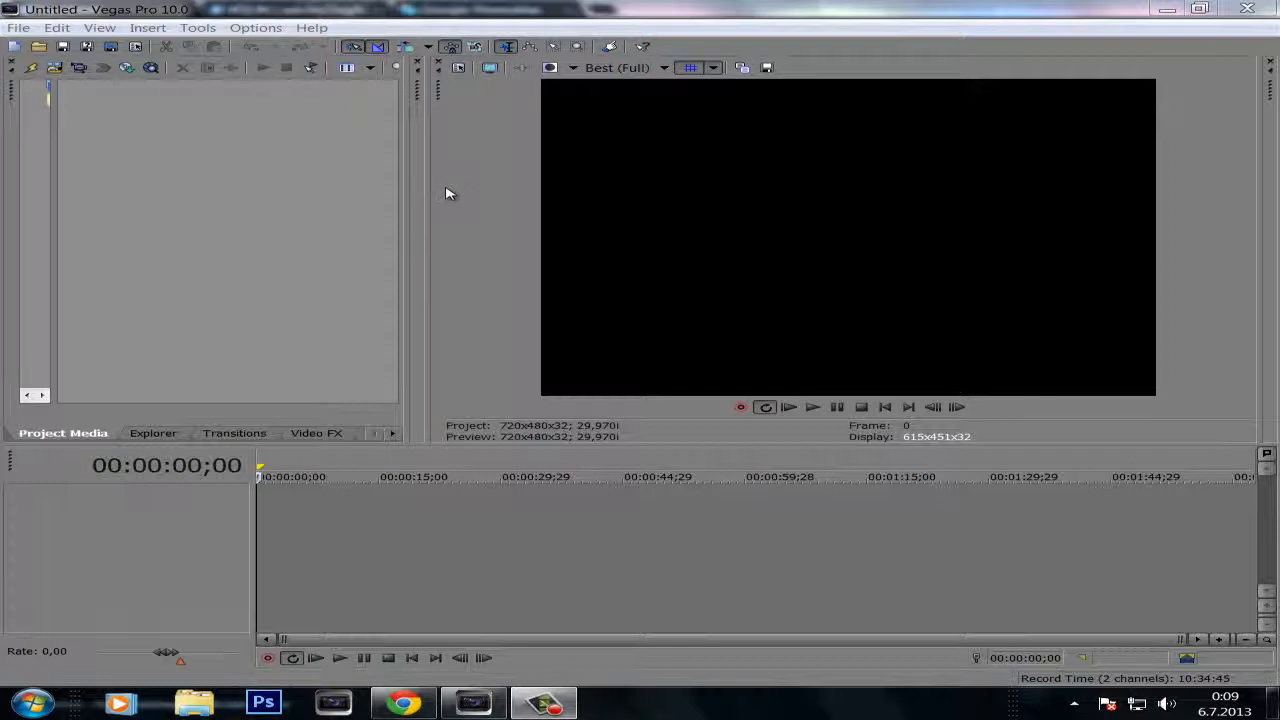
mouse_move(500, 308)
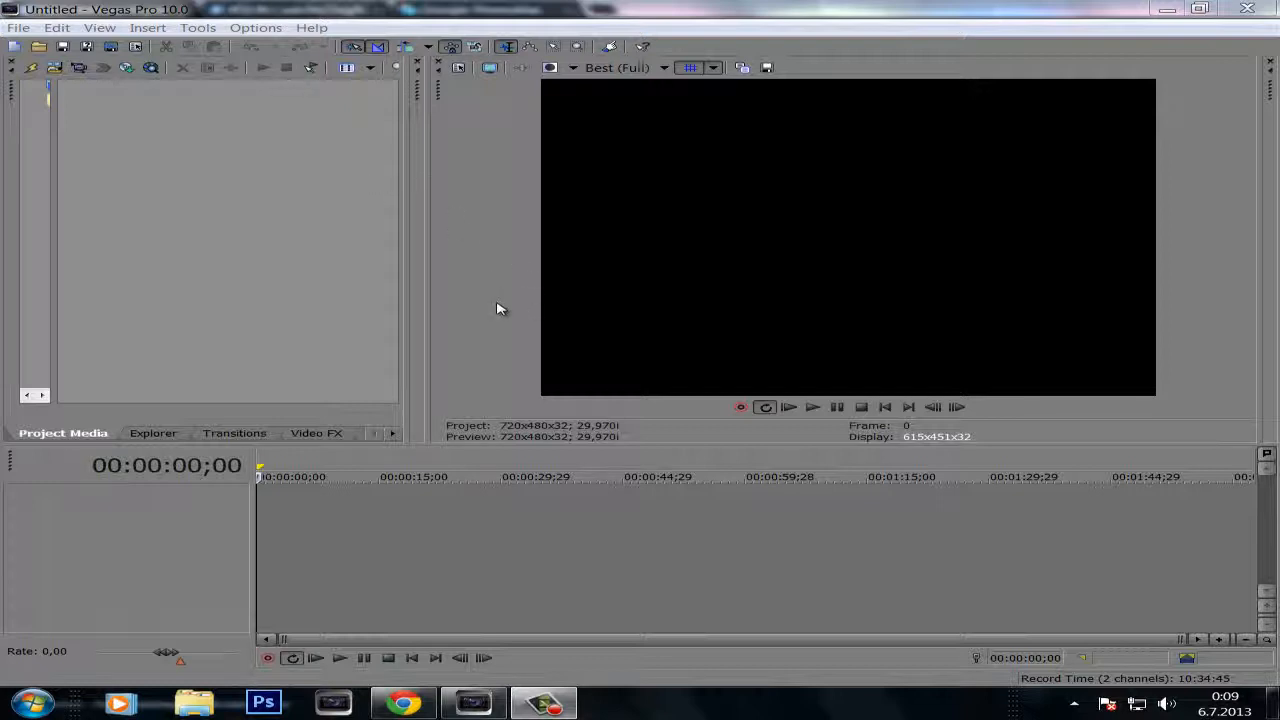
mouse_move(530, 293)
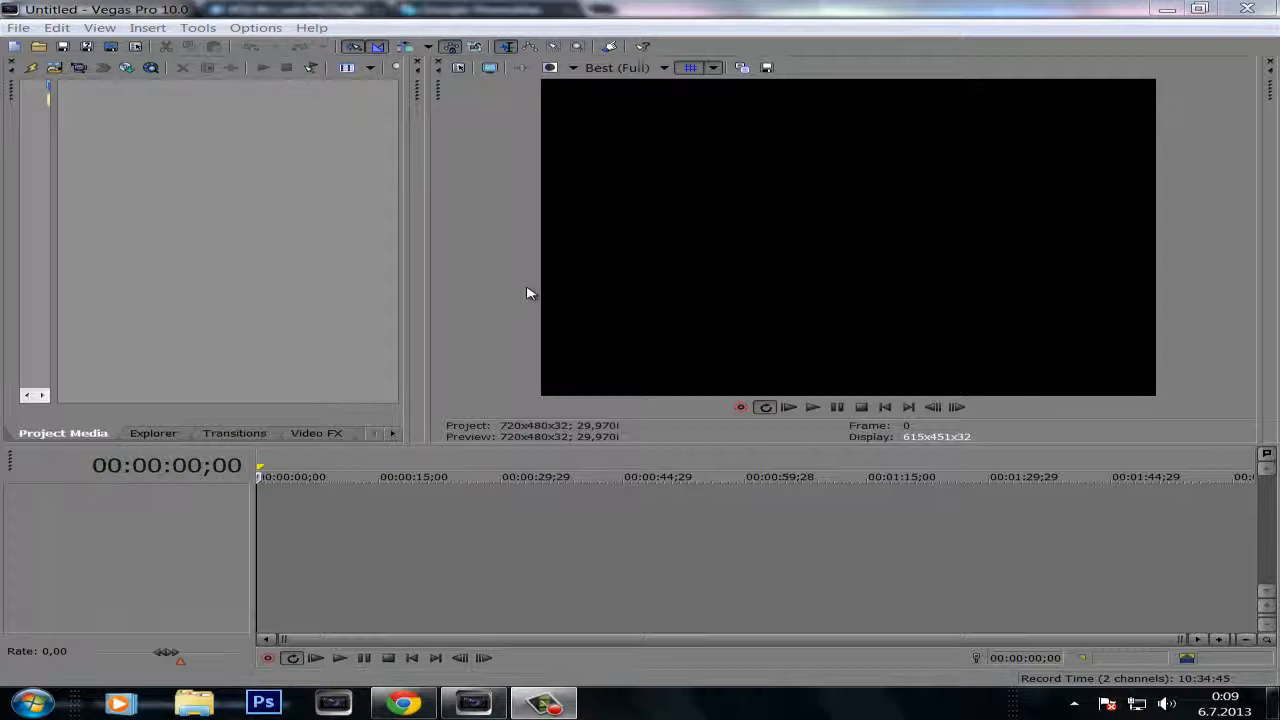
mouse_move(583, 327)
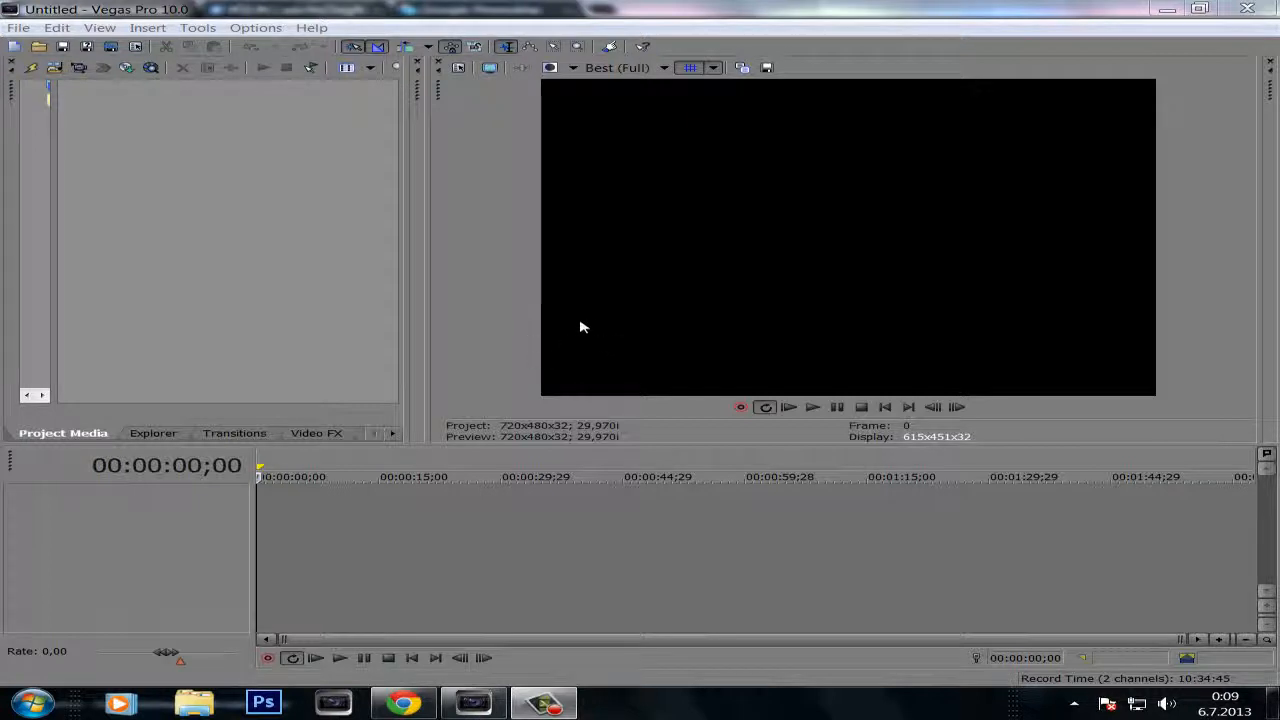
mouse_move(592, 333)
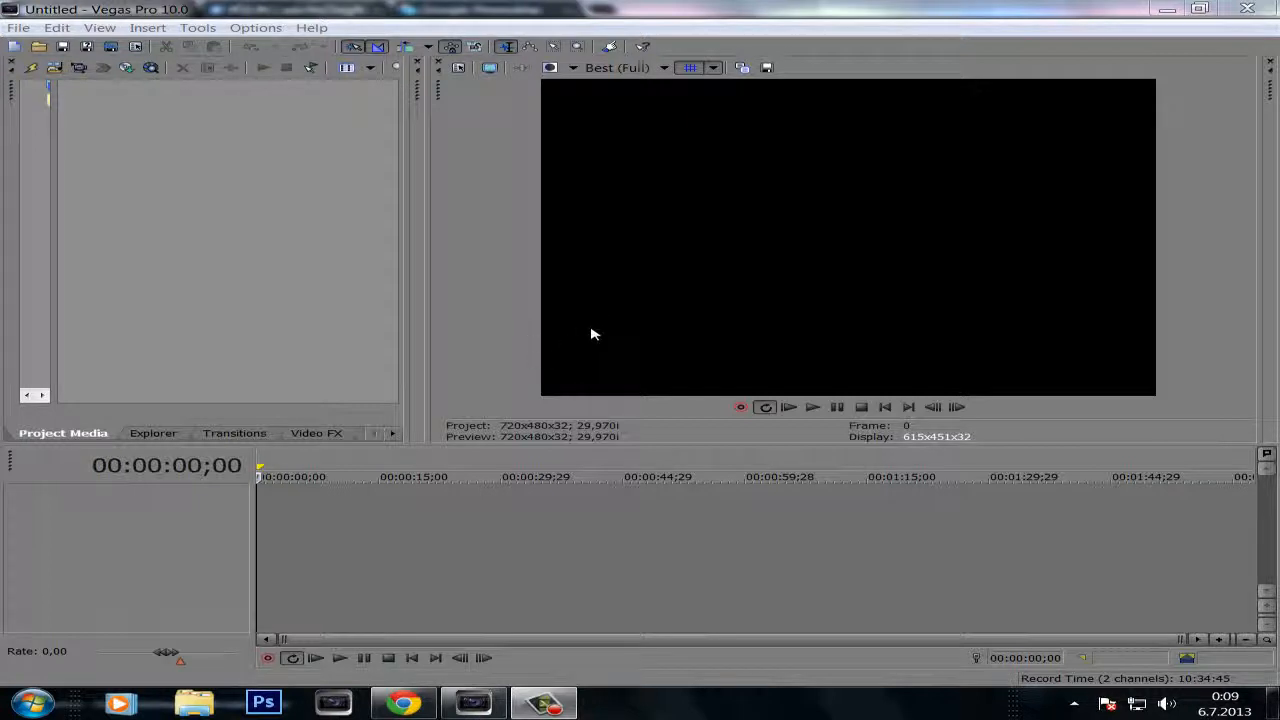
mouse_move(557, 342)
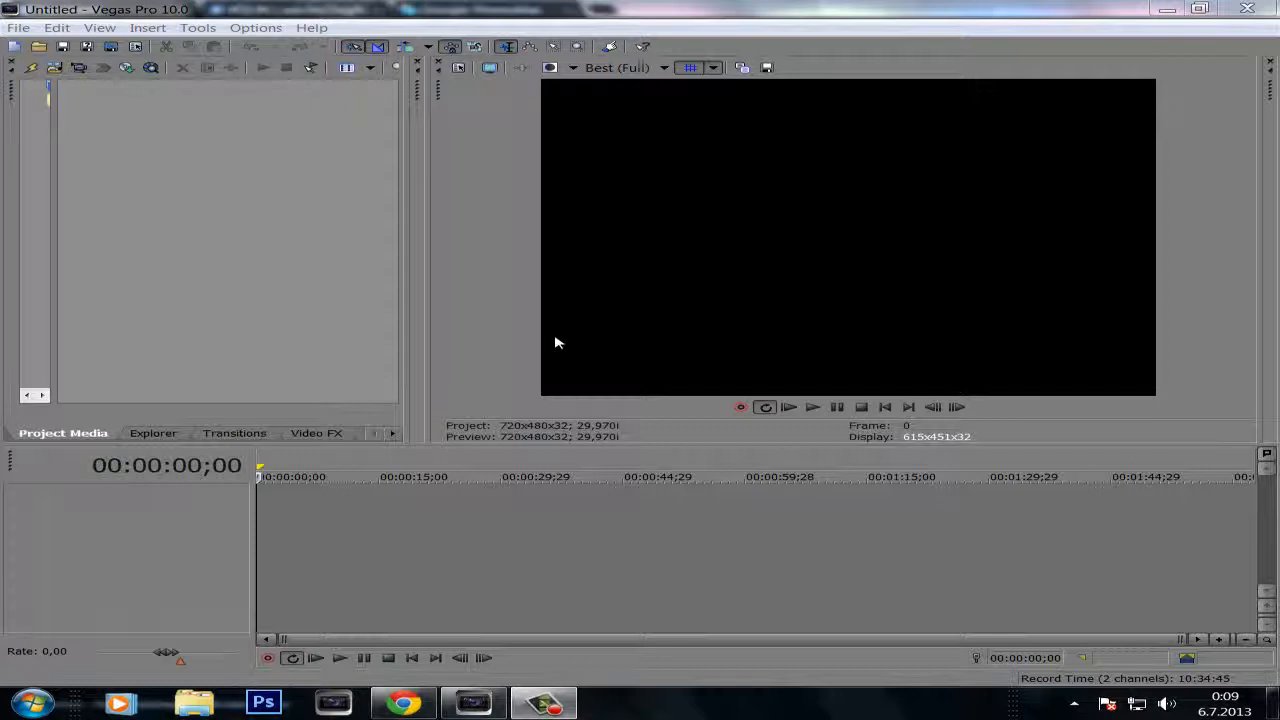
mouse_move(625, 362)
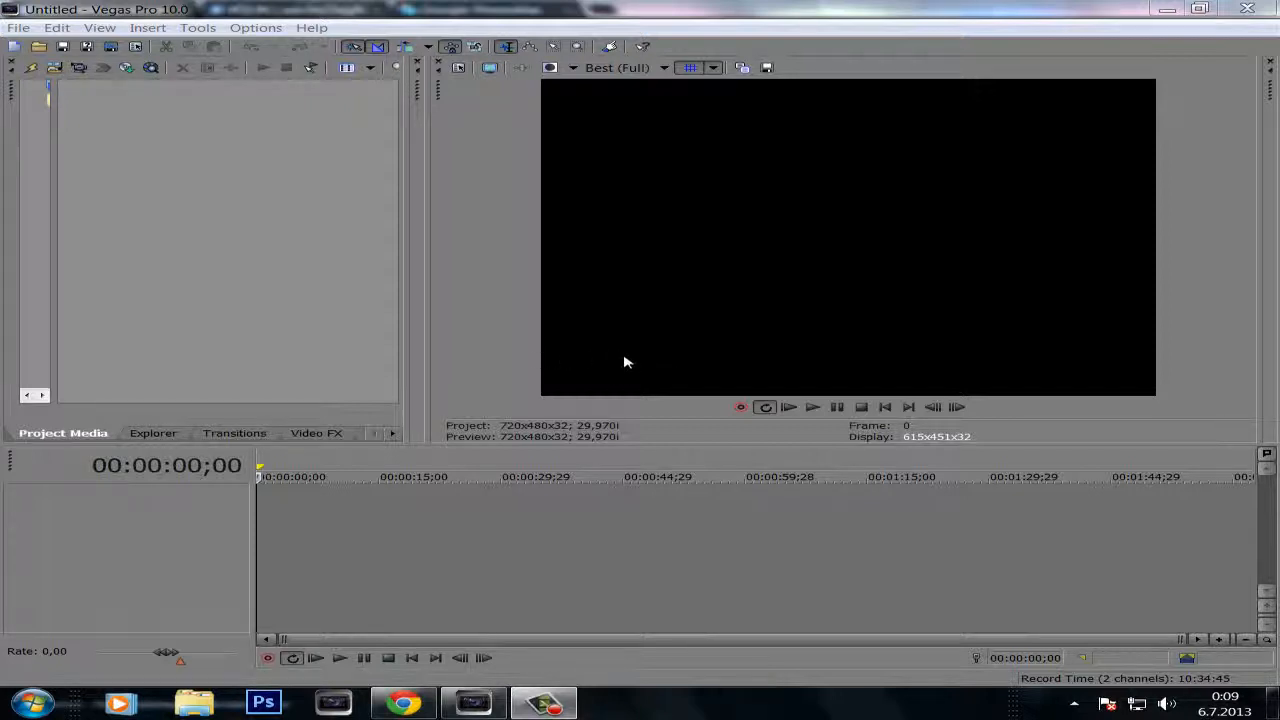
mouse_move(547, 355)
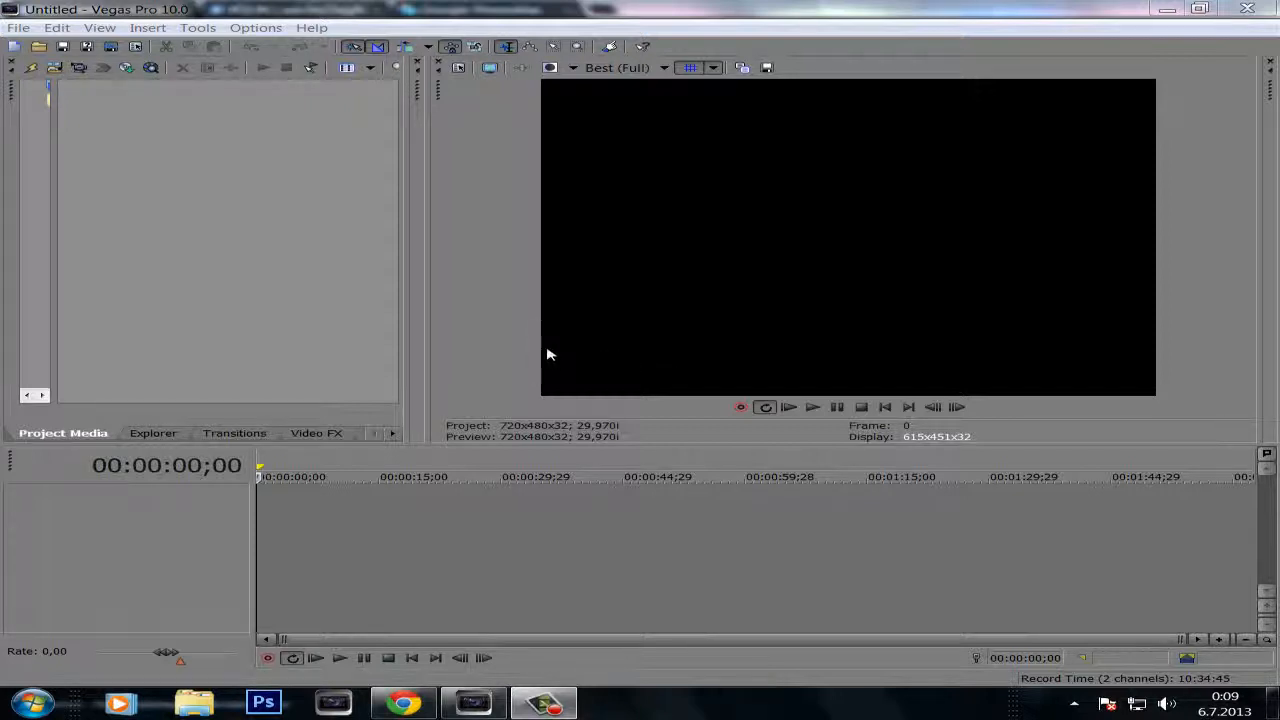
mouse_move(621, 372)
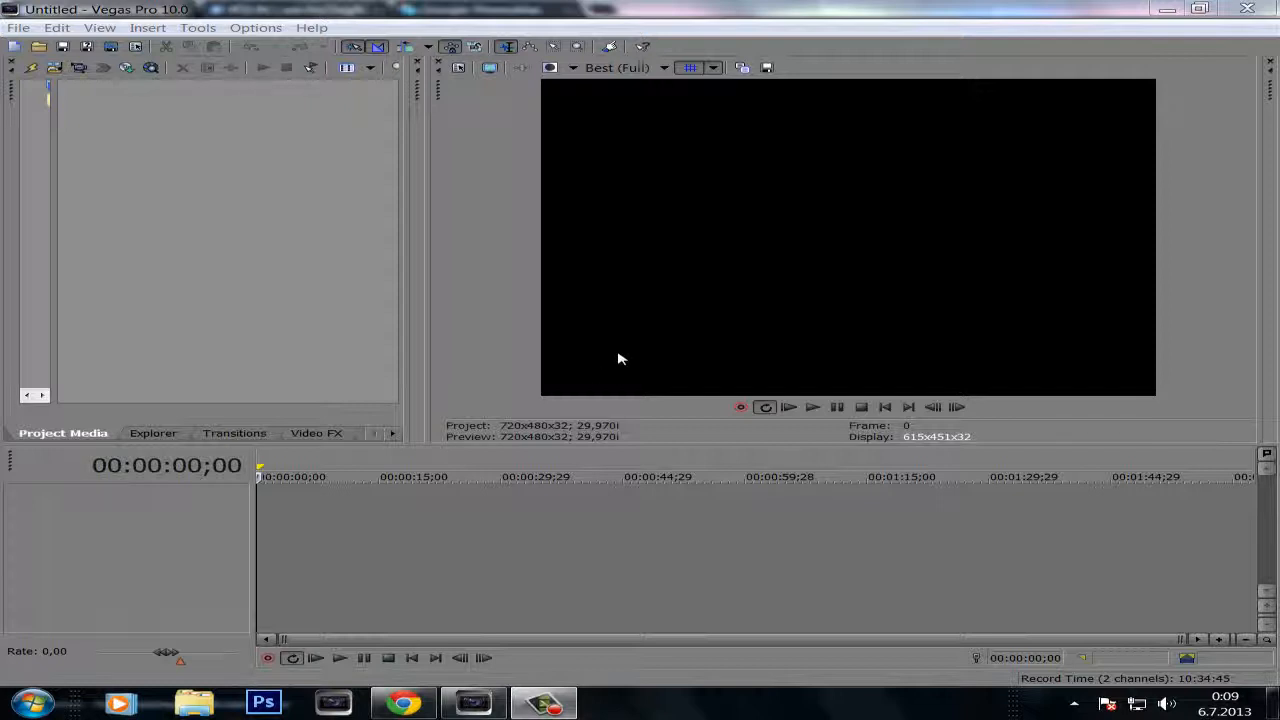
mouse_move(572, 334)
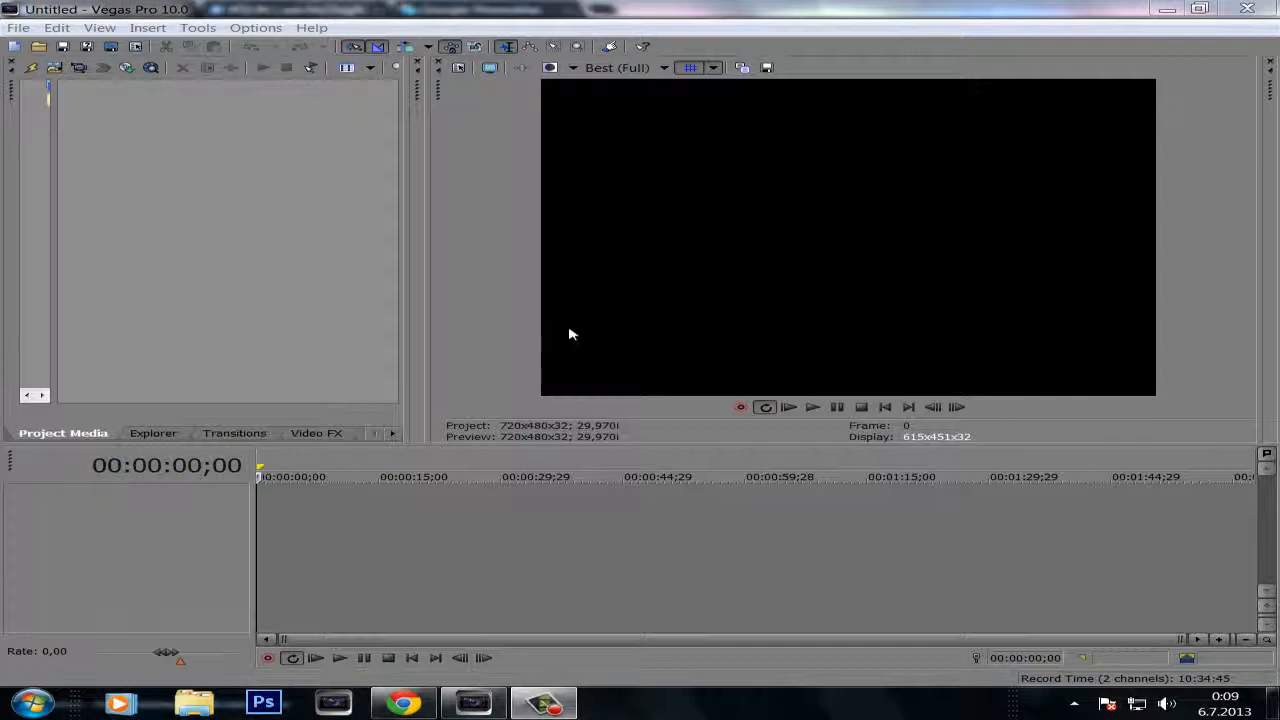
mouse_move(275, 150)
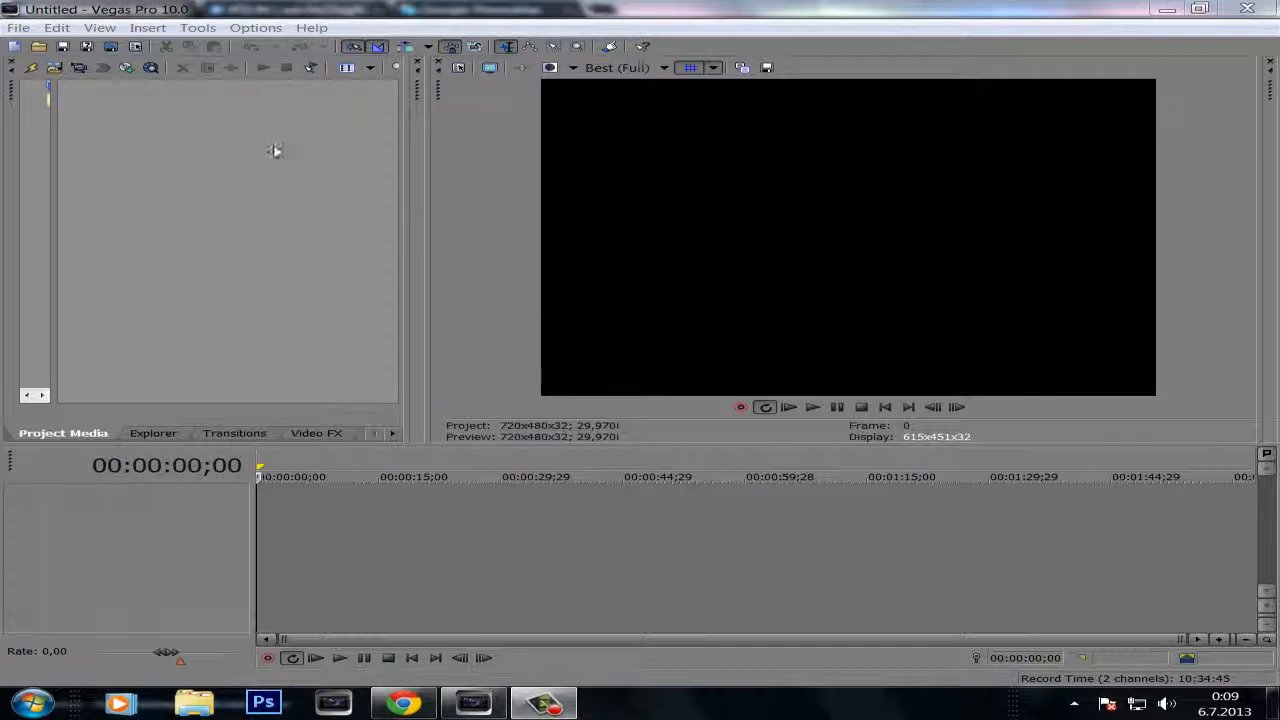
Open project properties and choose the PAL DV (720x576, 25 fps) template
click(17, 27)
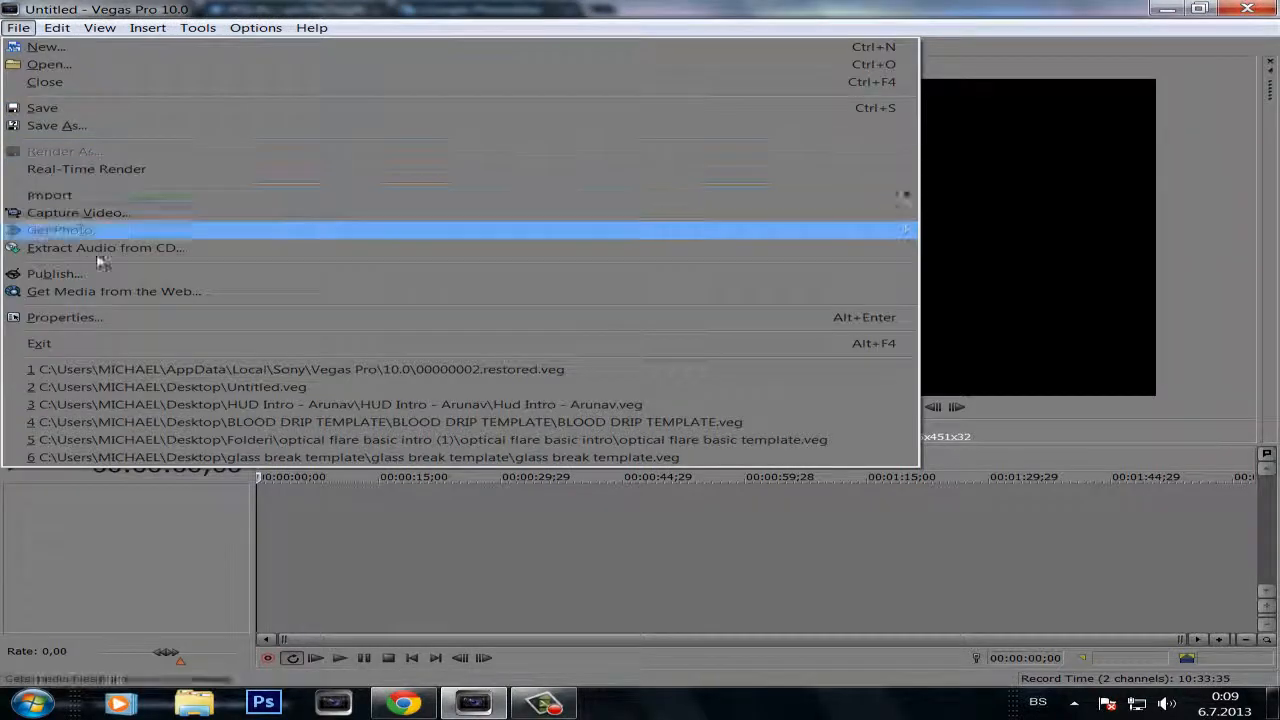
click(60, 230)
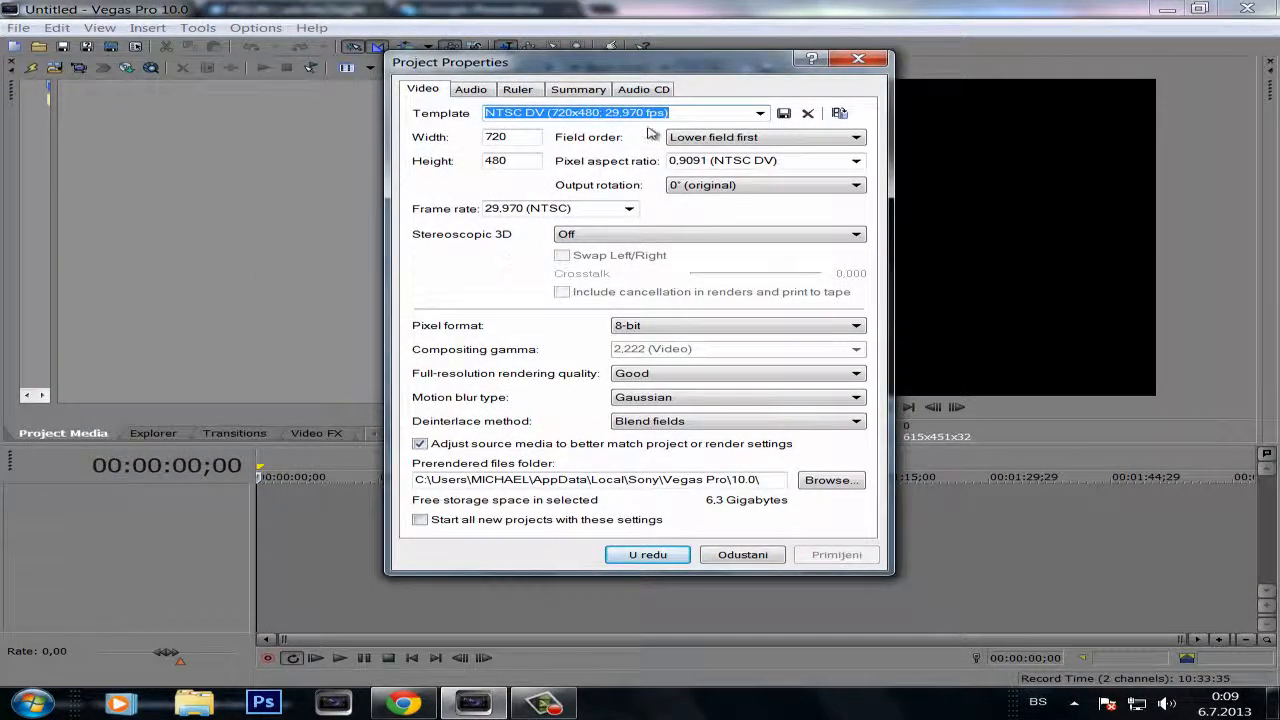
click(759, 112)
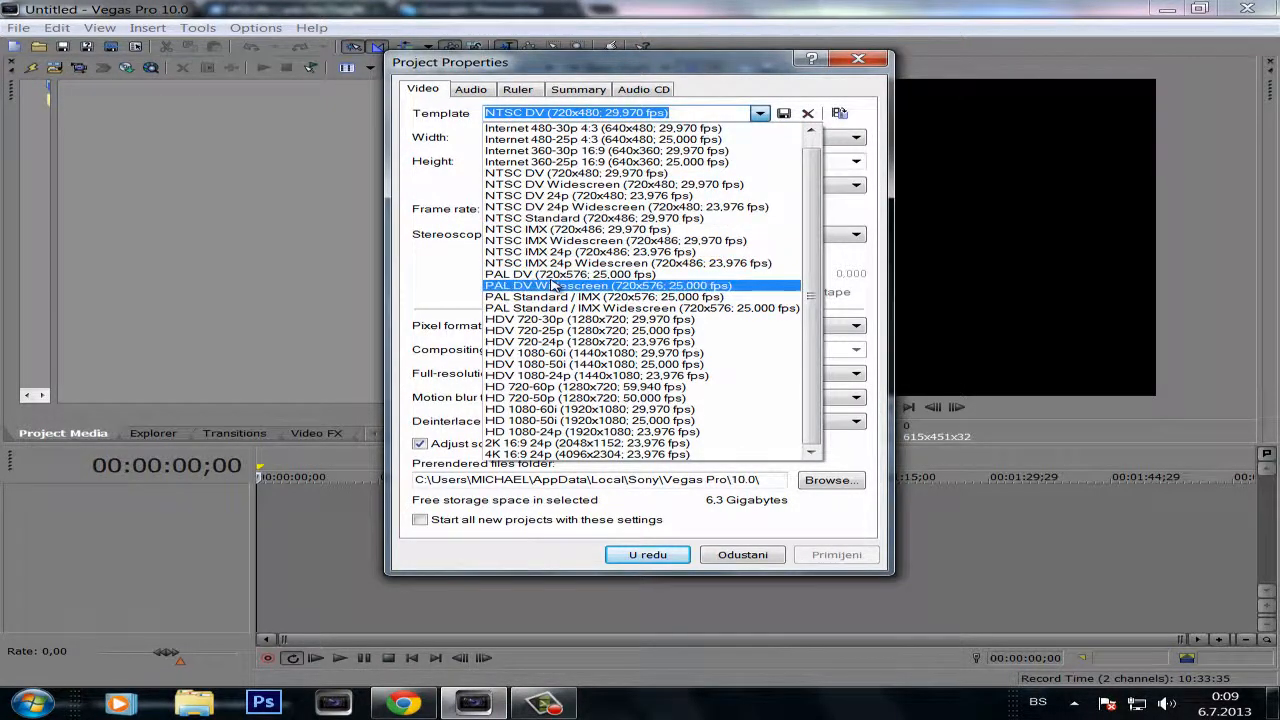
click(572, 274)
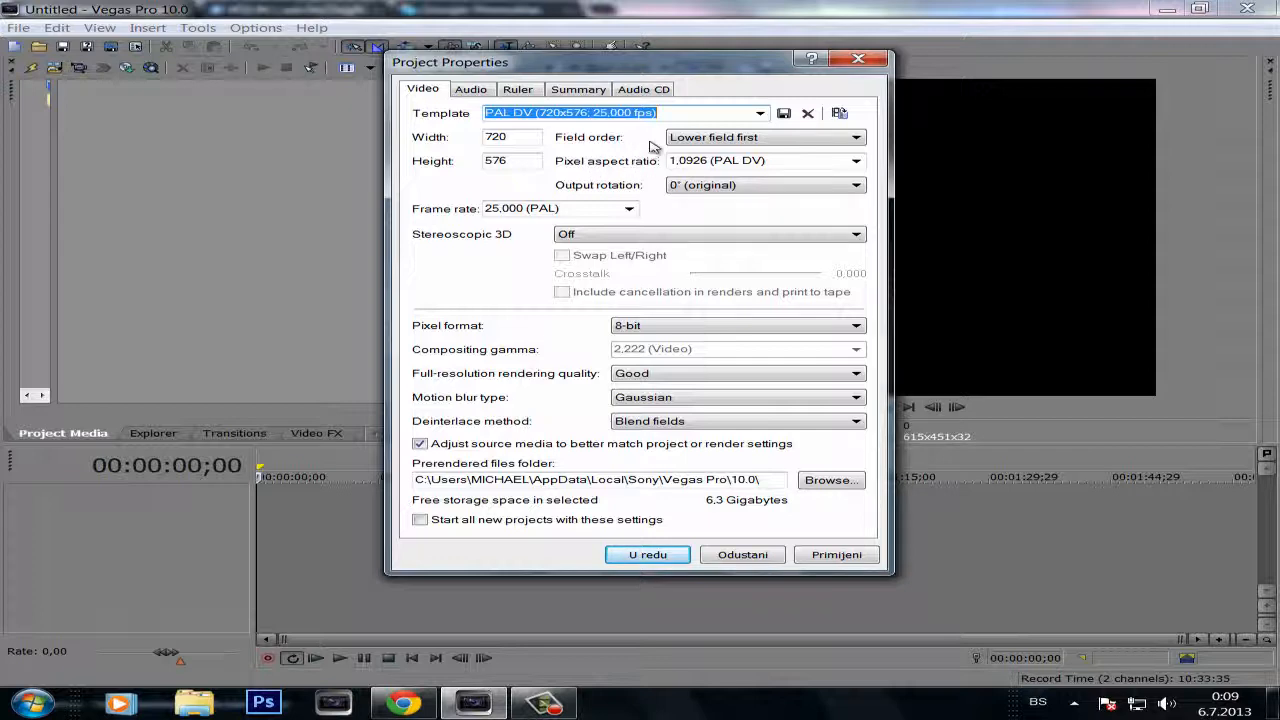
mouse_move(720, 96)
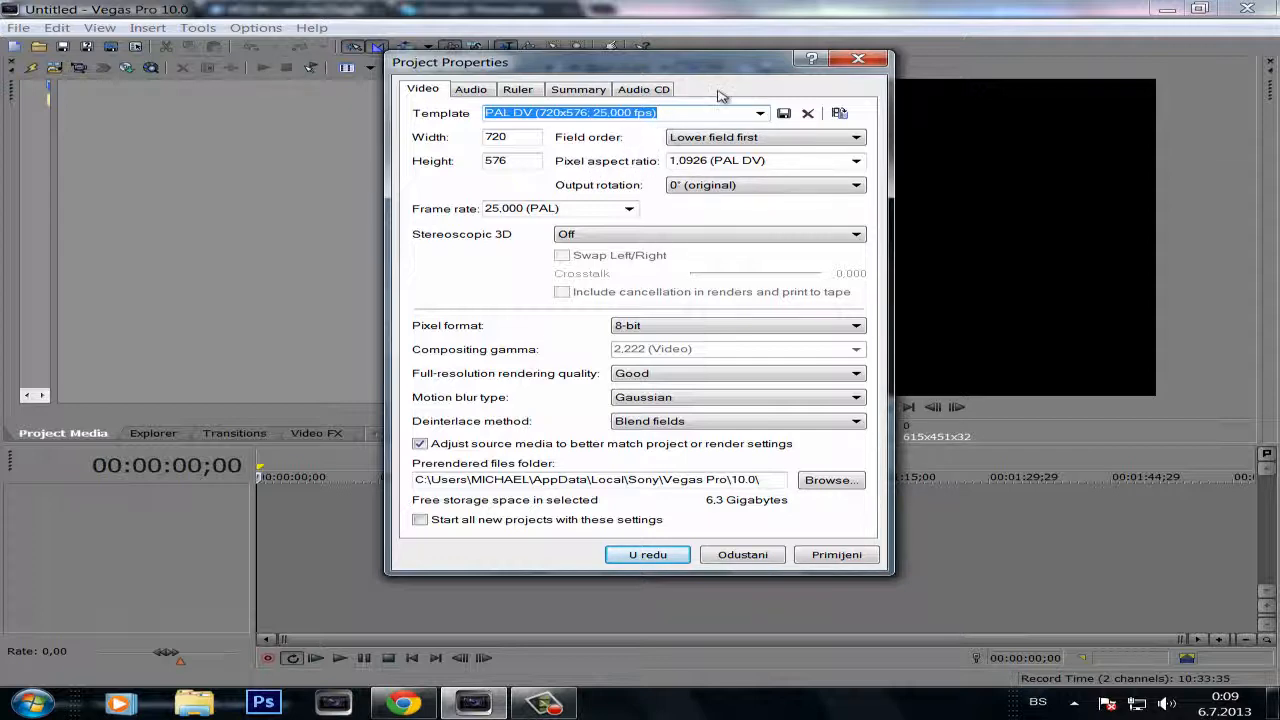
Keep PAL DV as the base and set the frame size to 1280 by 720
click(759, 112)
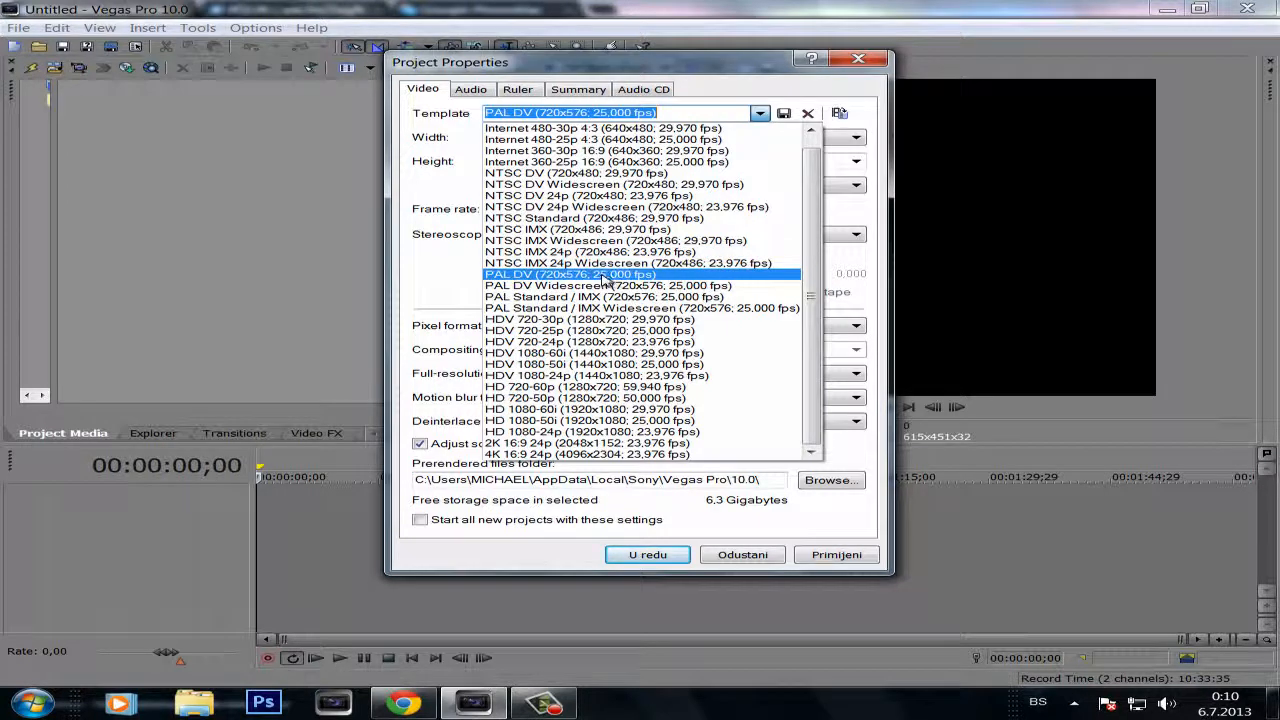
click(571, 274)
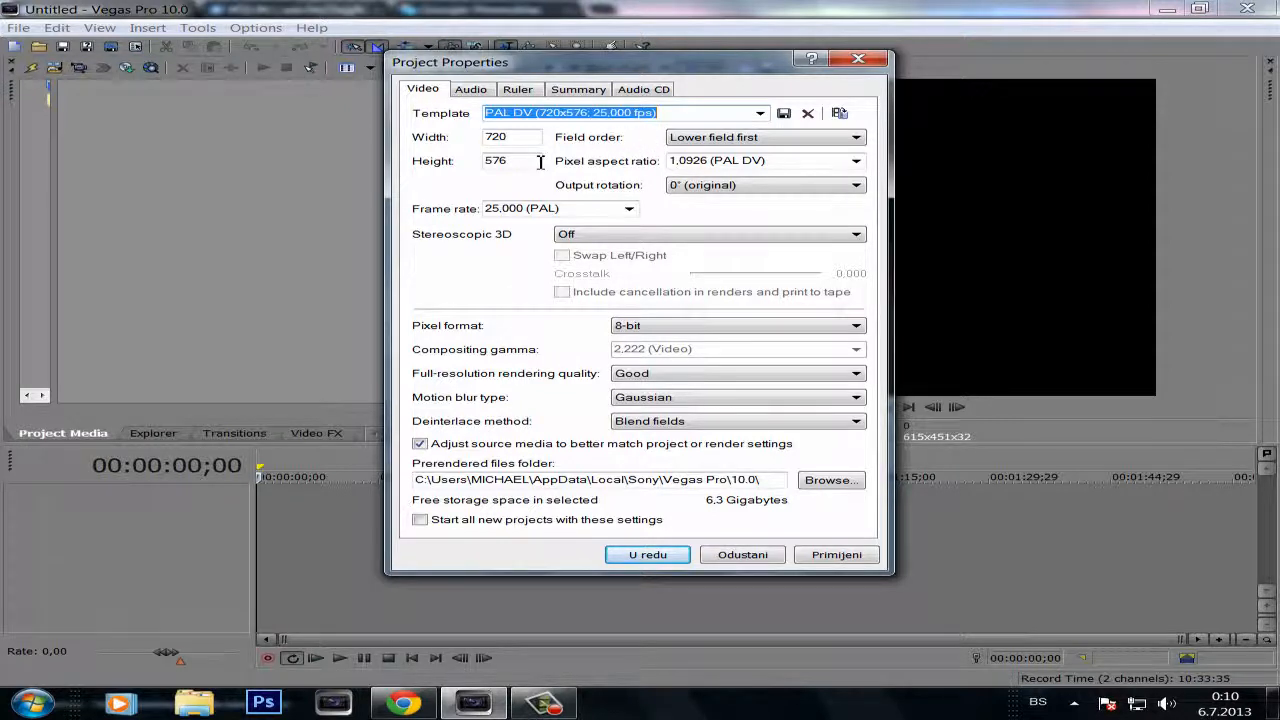
click(512, 137)
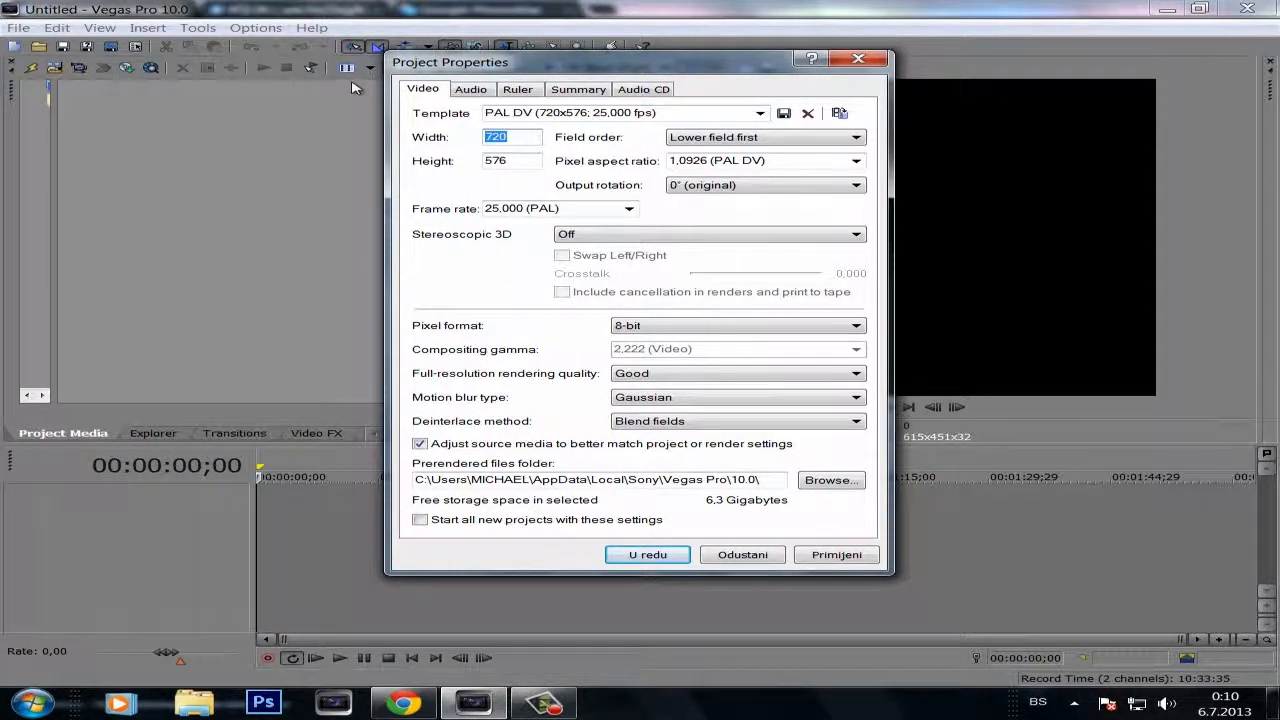
text(1280)
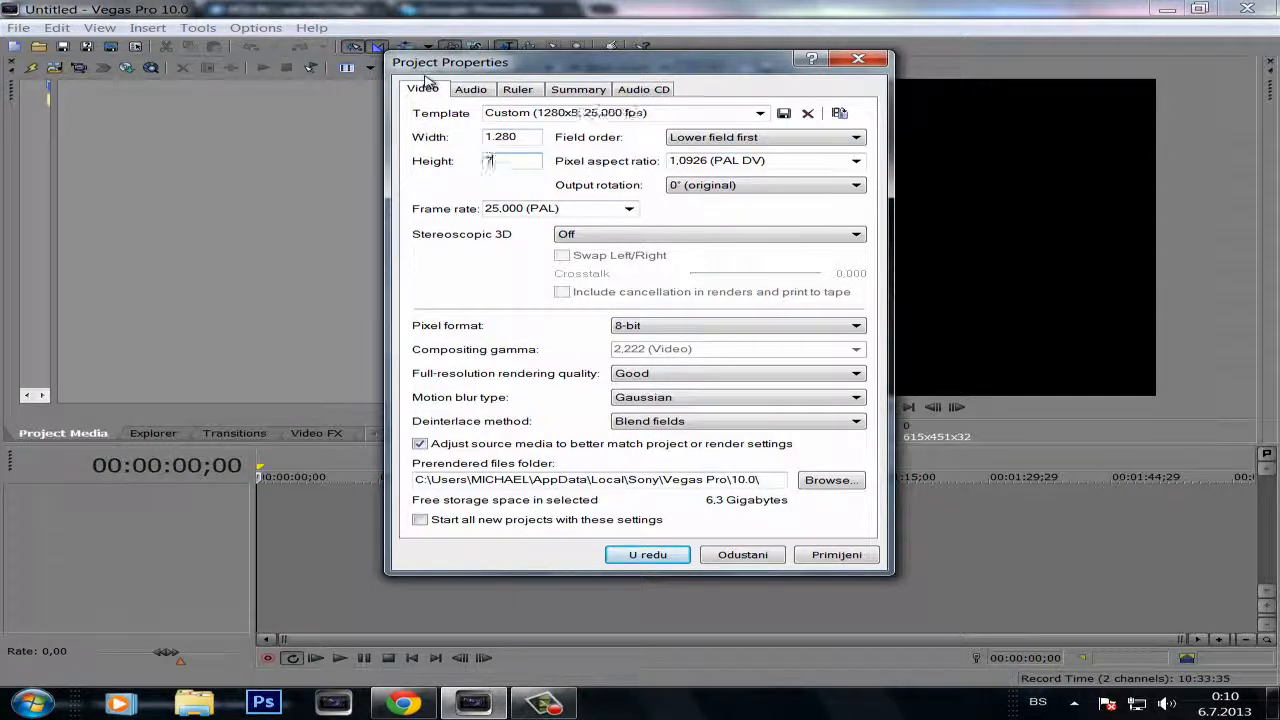
text(720)
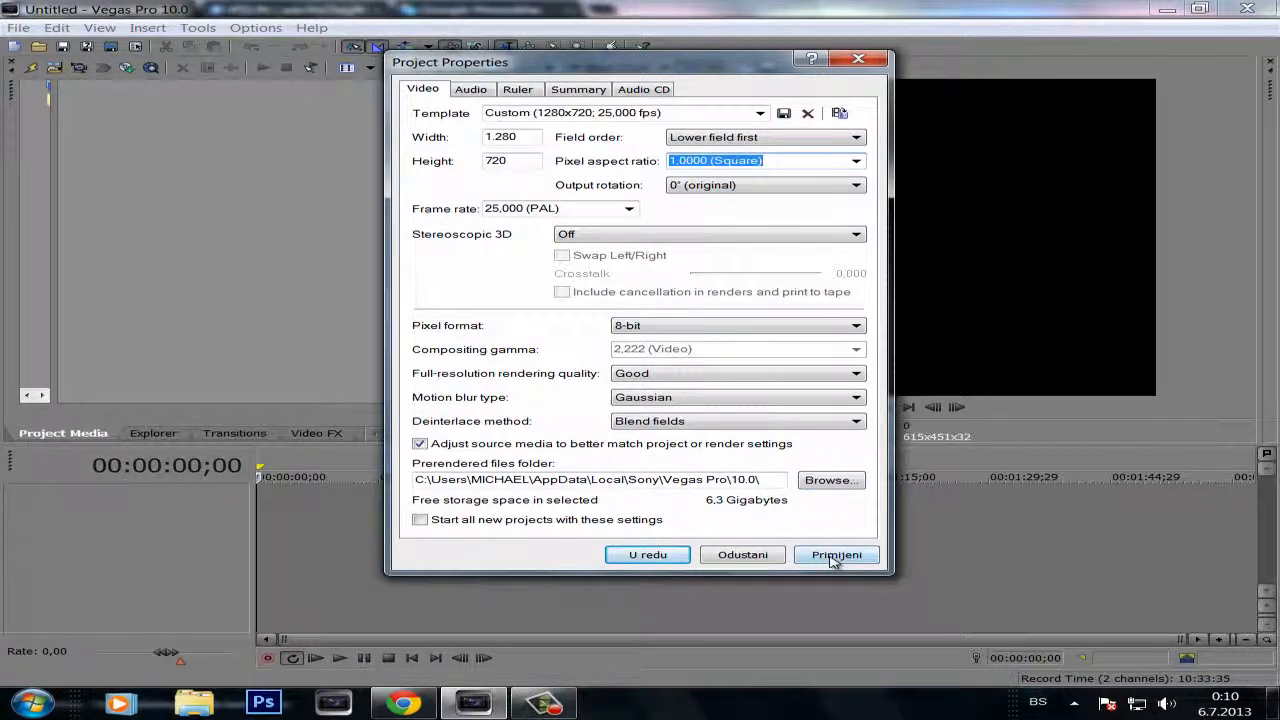
Apply the 1280x720, 25 fps settings and start timeline playback
click(647, 554)
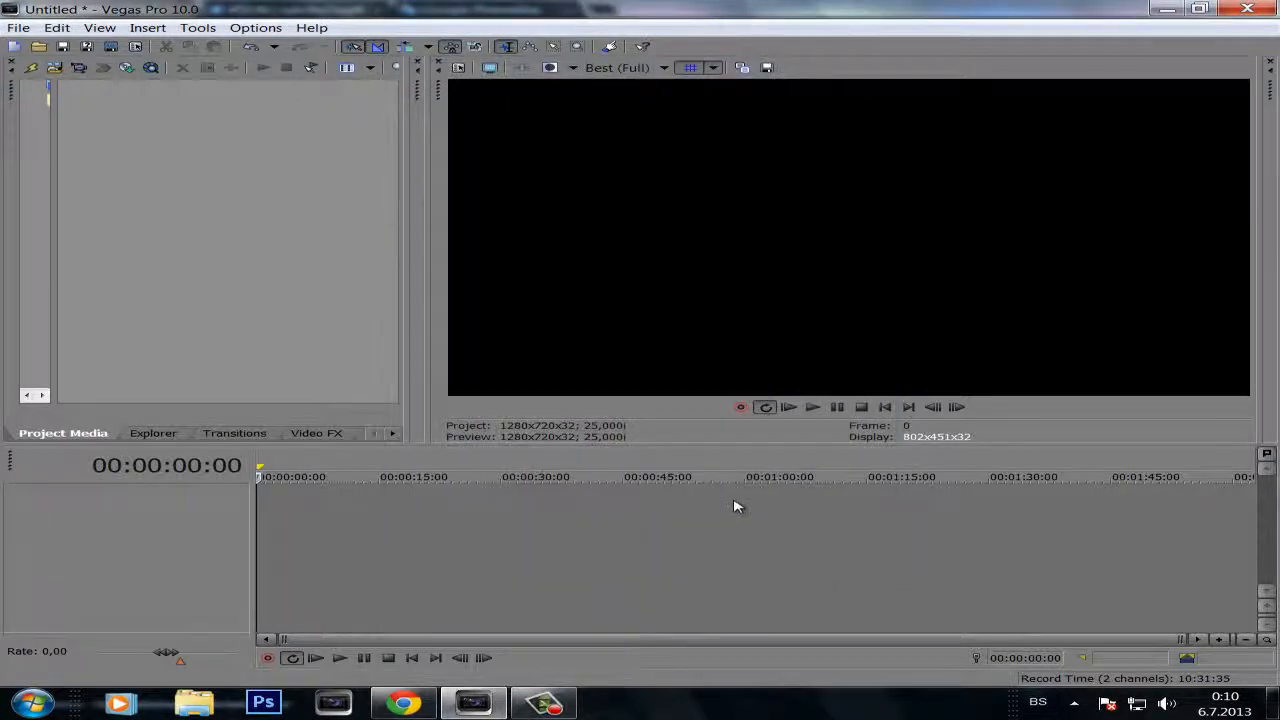
mouse_move(810, 421)
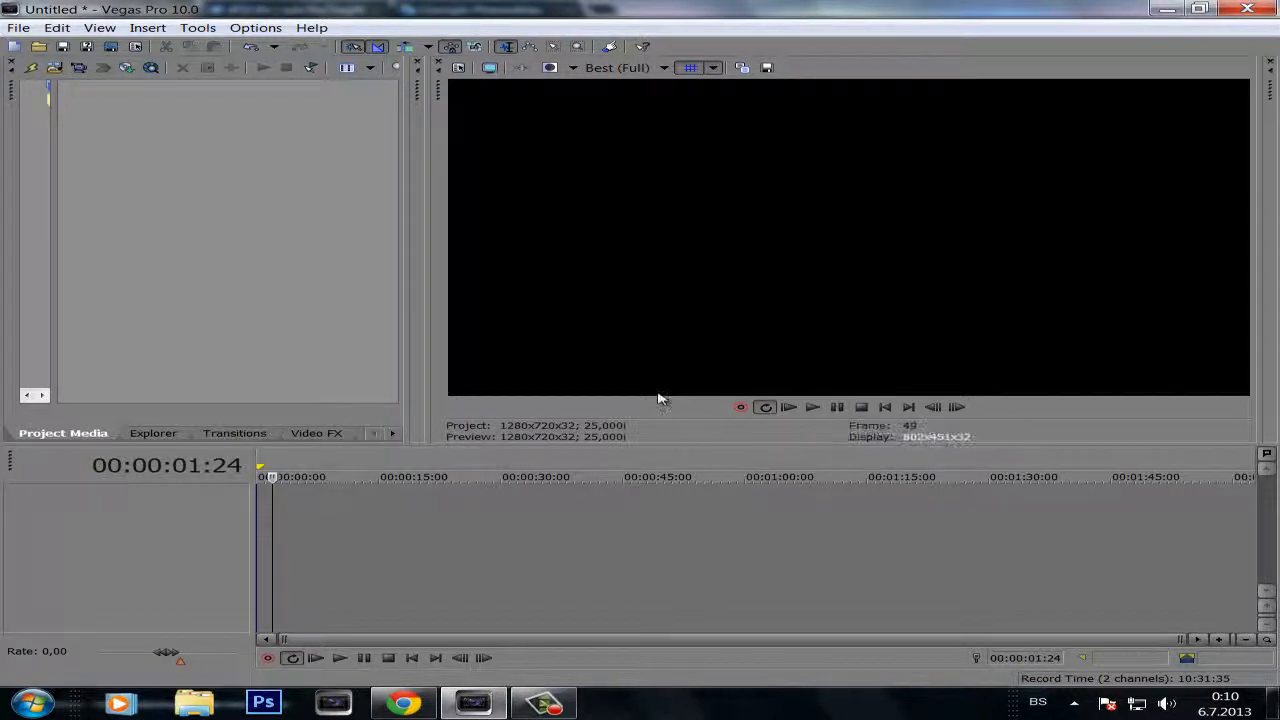
mouse_move(685, 394)
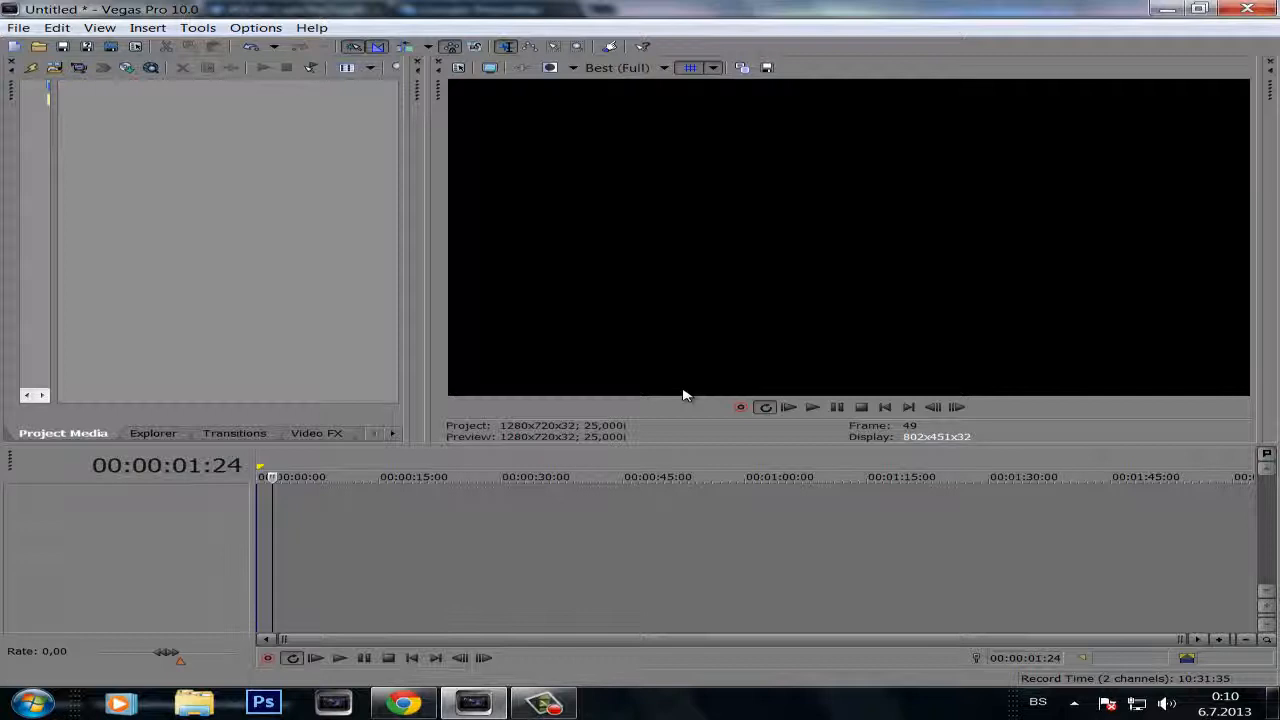
click(812, 407)
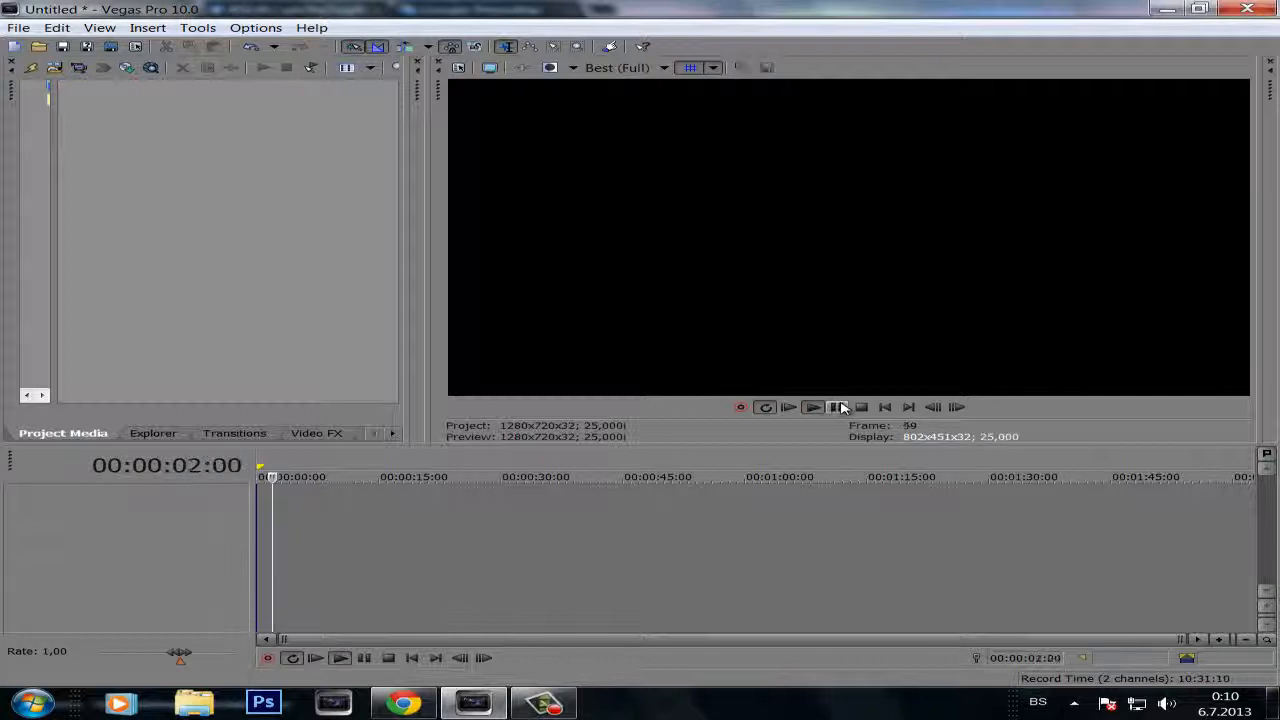